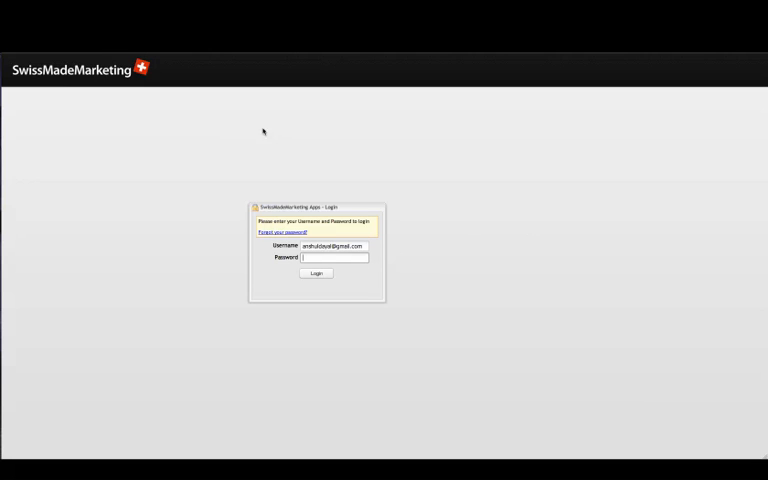
{"action": "mouse_move", "coordinate": [184, 100]}
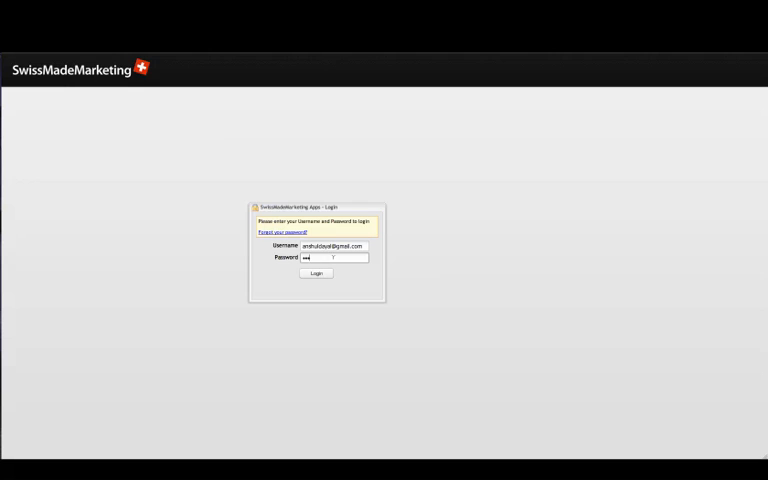
- Submit the saved SECockpit login credentials
{"action": "left_click", "coordinate": [316, 274]}
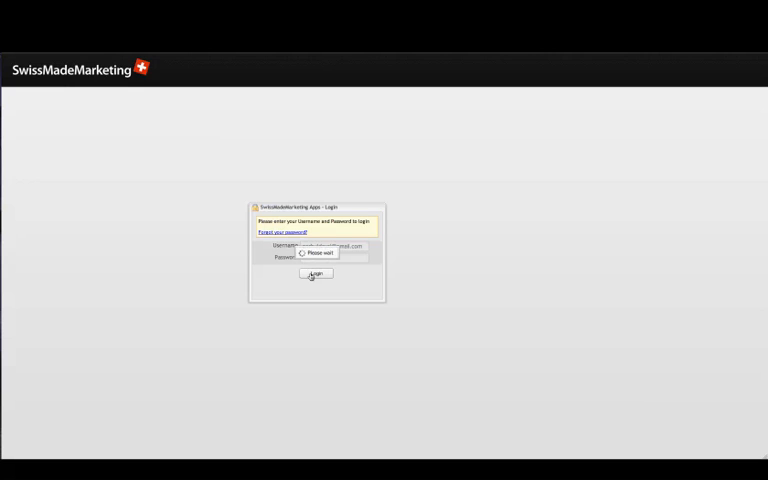
- Land on the SECockpit dashboard with the project overview charts
{"action": "left_click", "coordinate": [316, 274]}
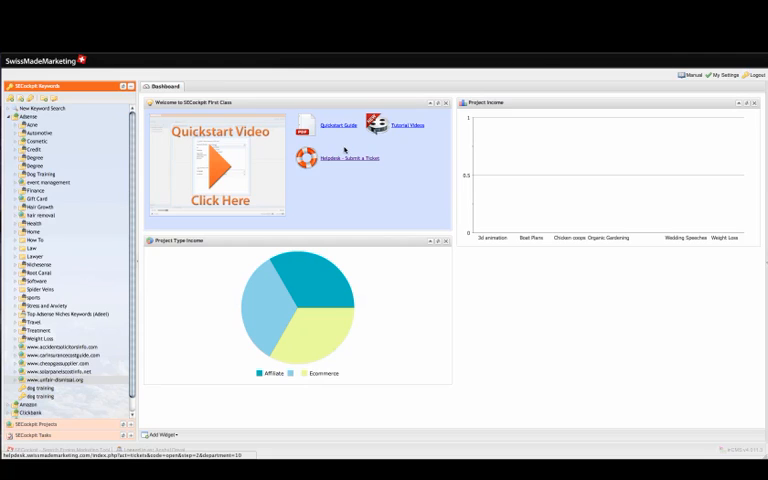
{"action": "mouse_move", "coordinate": [336, 172]}
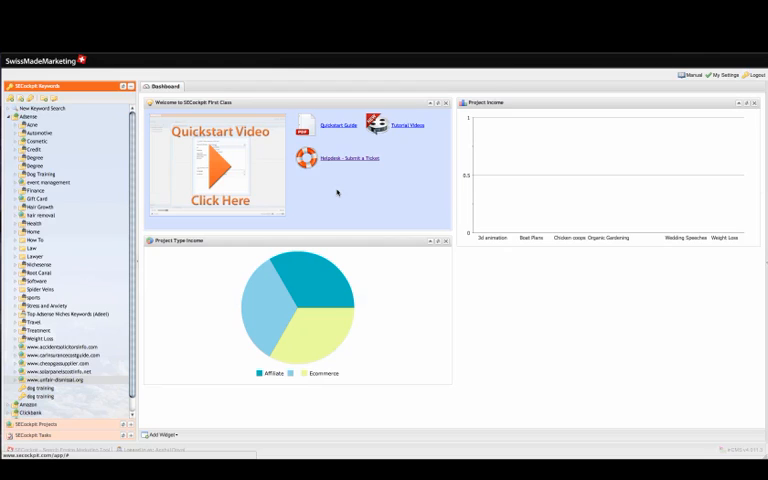
{"action": "mouse_move", "coordinate": [380, 196]}
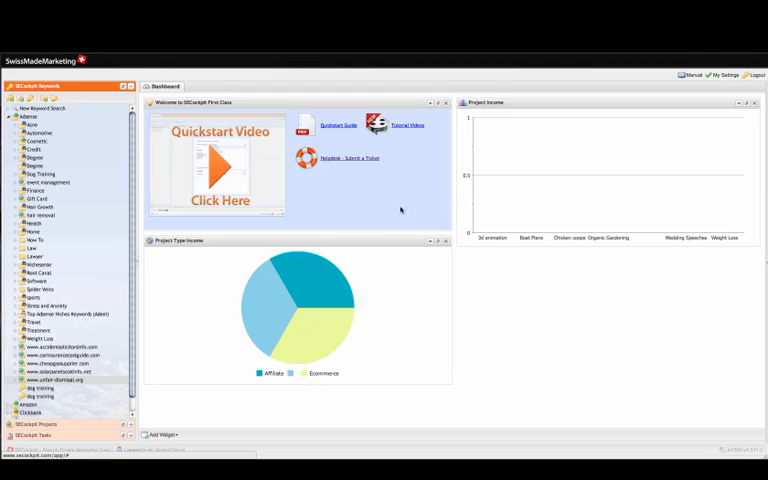
{"action": "mouse_move", "coordinate": [424, 190]}
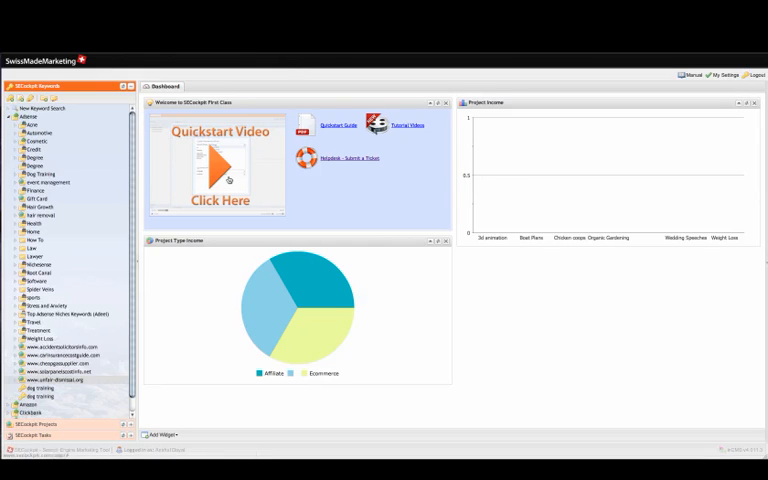
{"action": "mouse_move", "coordinate": [336, 186]}
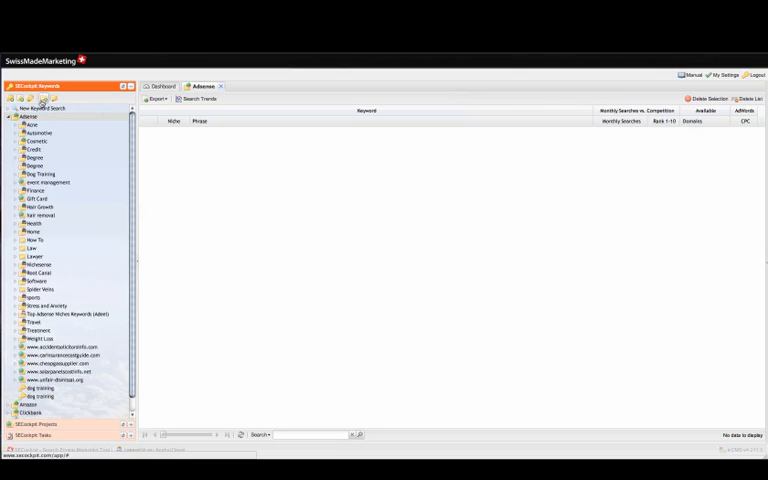
{"action": "mouse_move", "coordinate": [28, 116]}
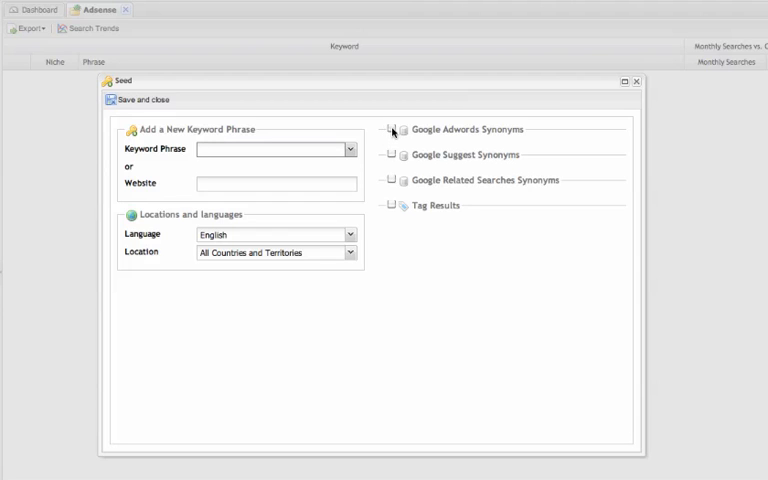
- Enable Google Adwords Synonyms and set the minimum monthly searches to 1000
{"action": "left_click", "coordinate": [392, 128]}
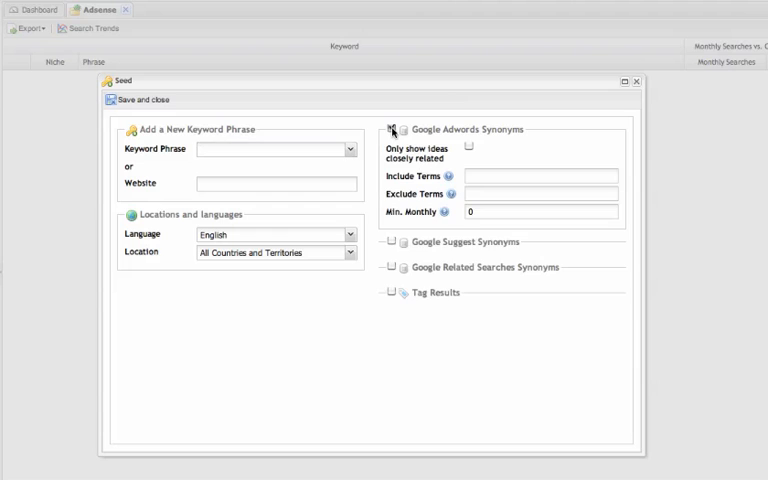
{"action": "left_click", "coordinate": [392, 128]}
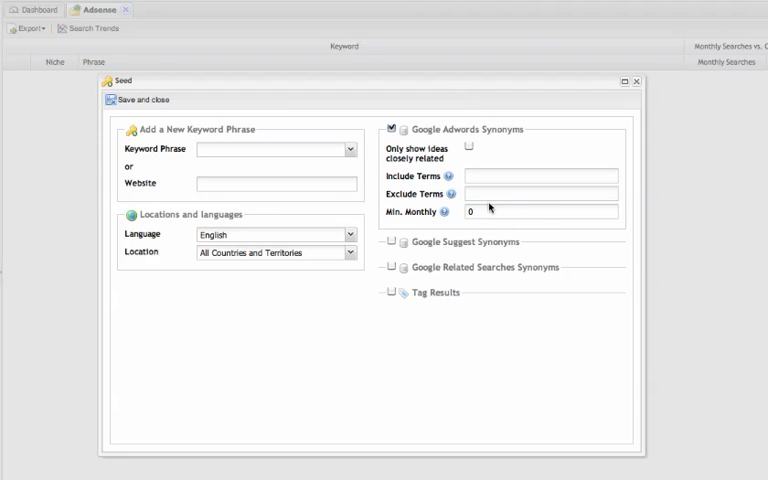
{"action": "mouse_move", "coordinate": [474, 226]}
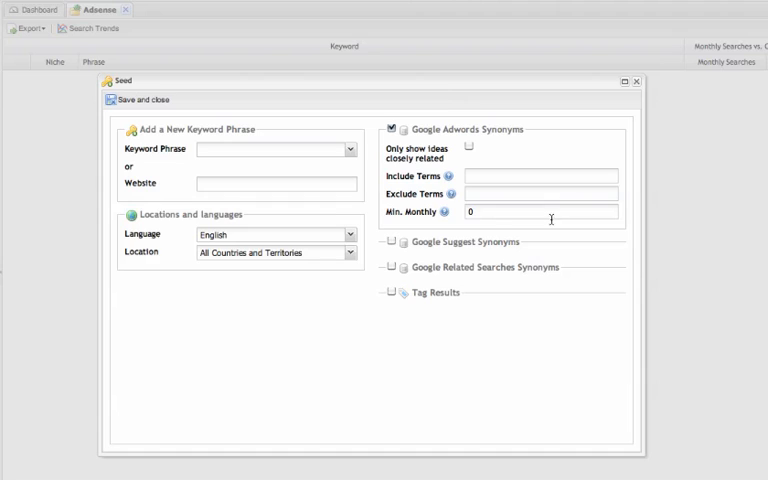
{"action": "mouse_move", "coordinate": [356, 128]}
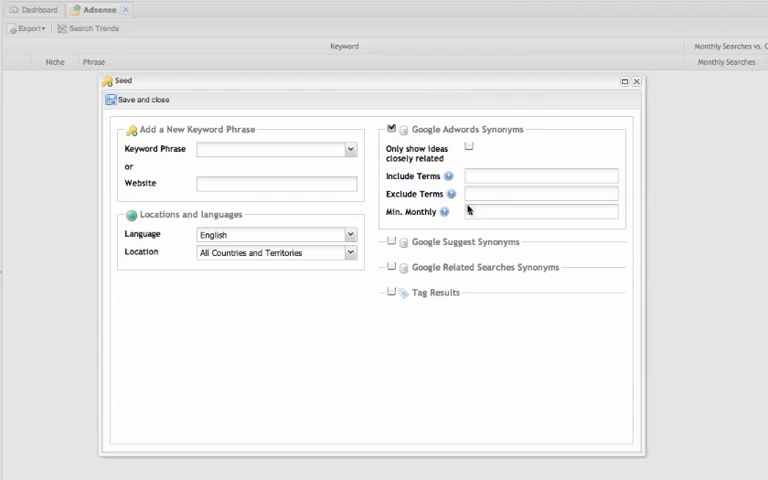
{"action": "type", "text": "0"}
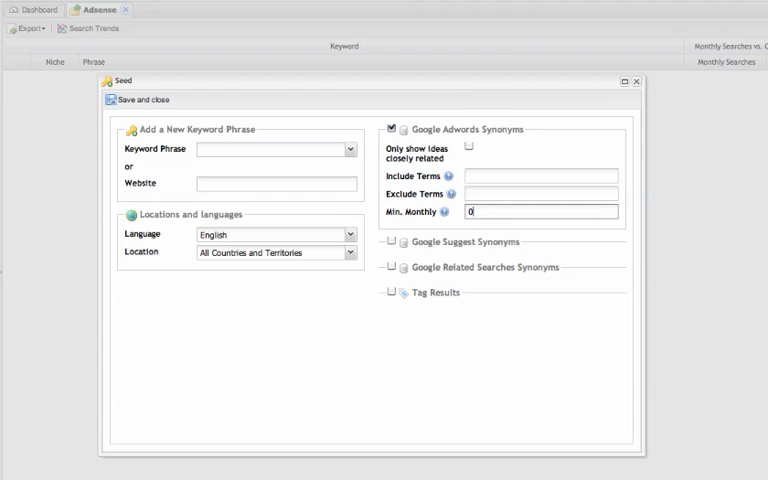
{"action": "type", "text": "1000"}
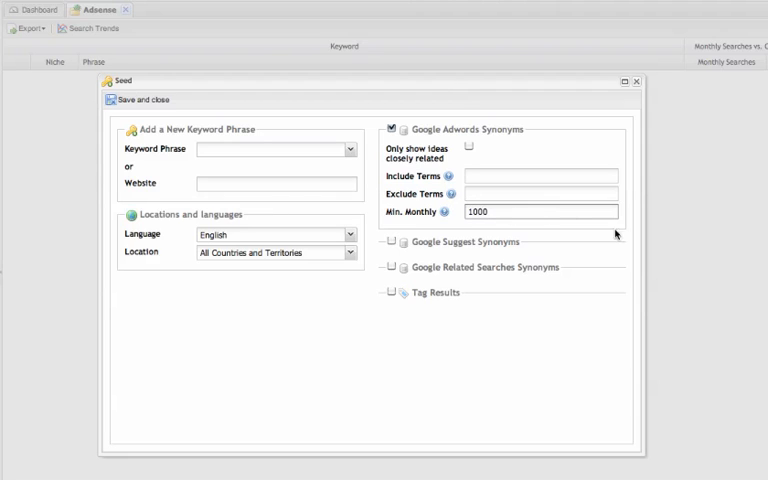
{"action": "left_click", "coordinate": [272, 148]}
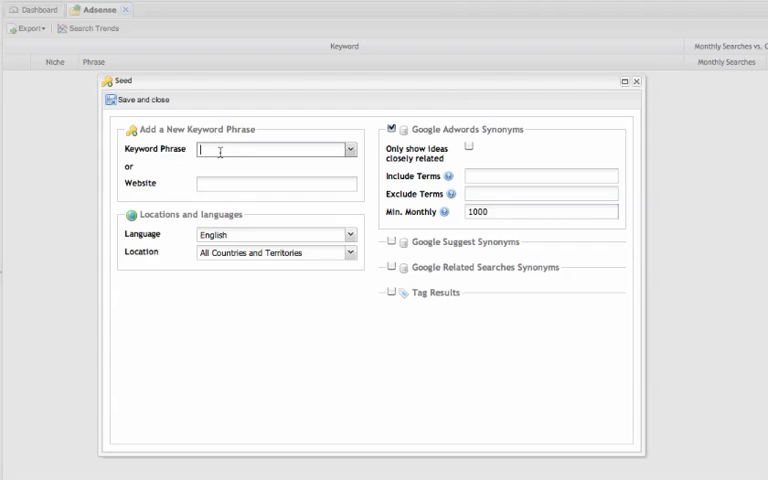
- Save 'gas suppliers' as the seed keyword and start its keyword research
{"action": "type", "text": "gas supple"}
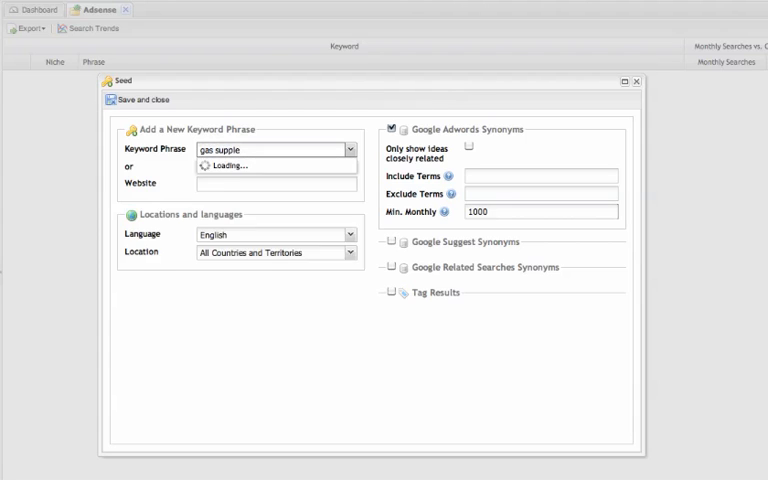
{"action": "key", "text": "backspace"}
{"action": "type", "text": "iers"}
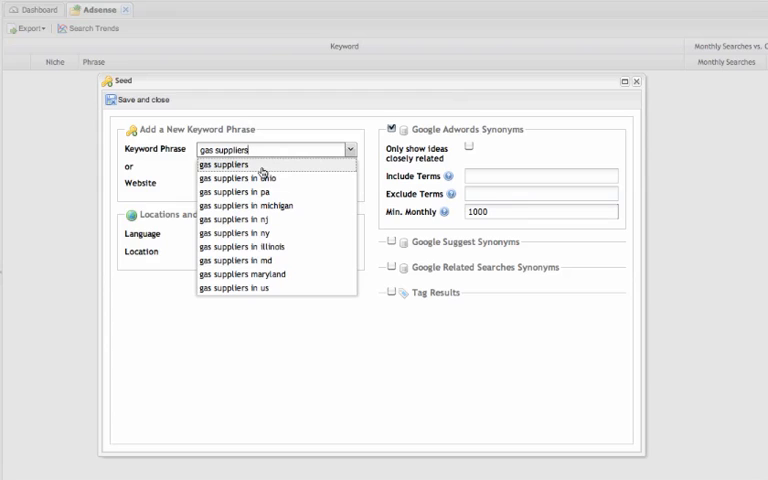
{"action": "left_click", "coordinate": [230, 164]}
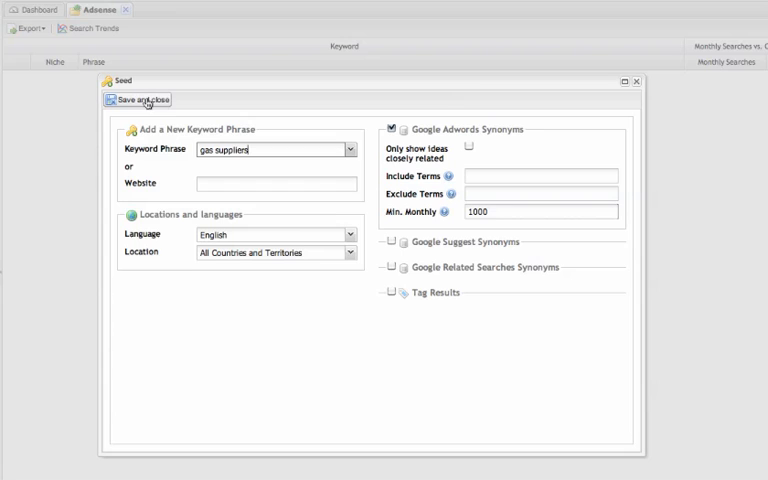
{"action": "left_click", "coordinate": [140, 100]}
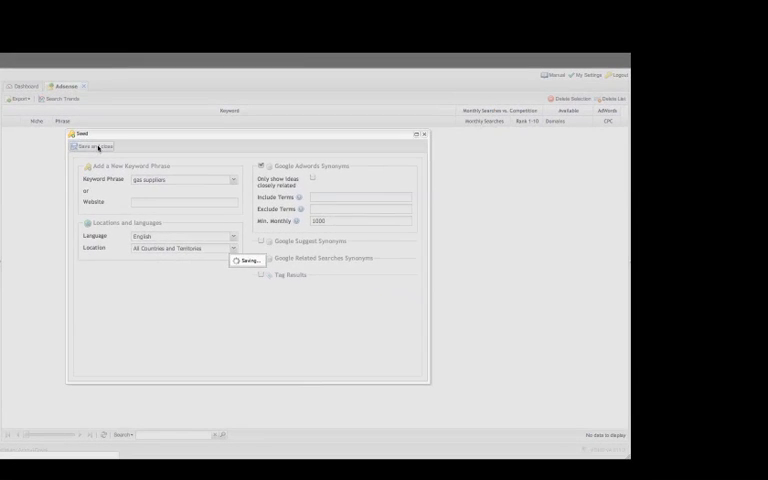
{"action": "left_click", "coordinate": [90, 144]}
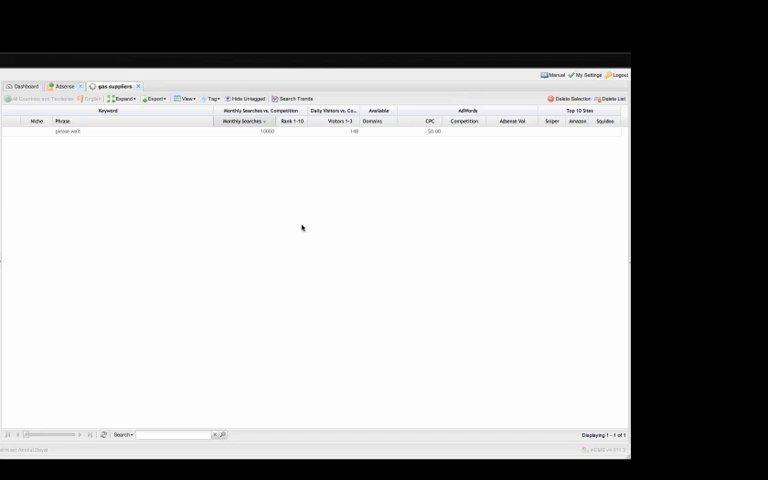
{"action": "mouse_move", "coordinate": [344, 222]}
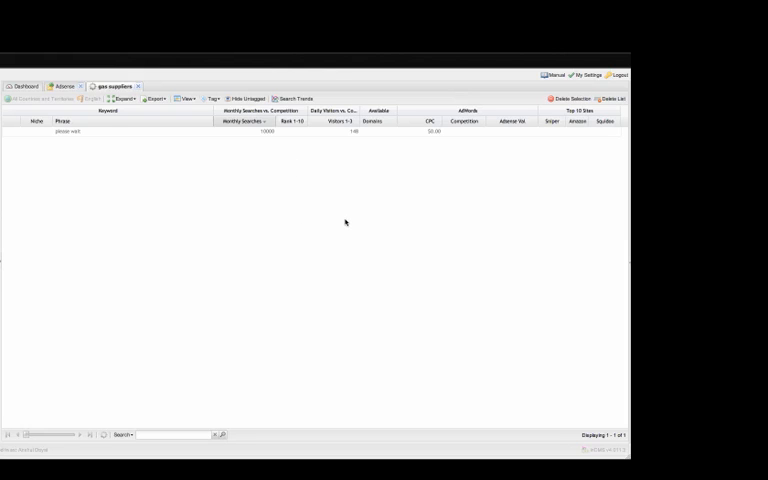
{"action": "mouse_move", "coordinate": [174, 188]}
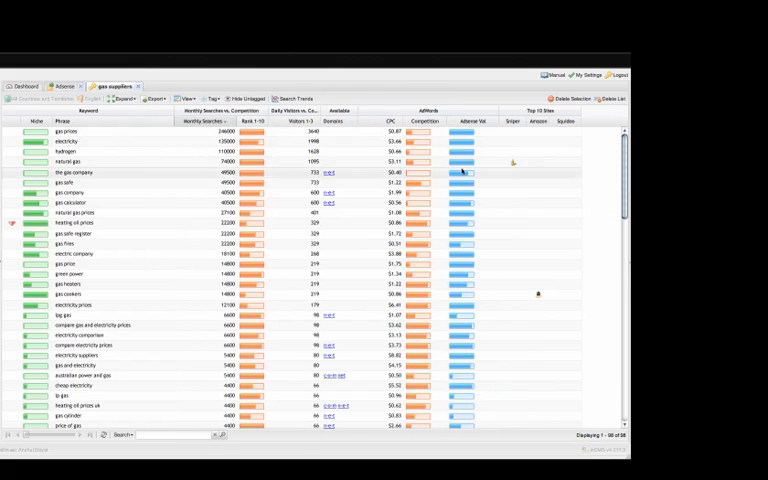
{"action": "scroll", "scroll_direction": "down", "scroll_amount": 3}
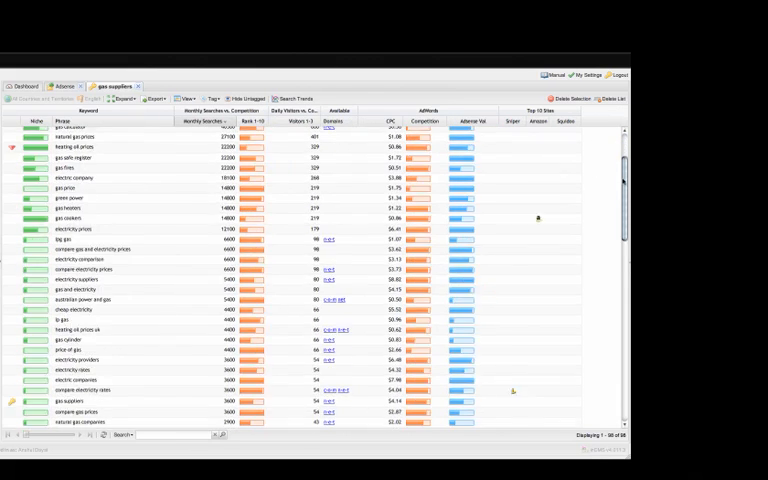
{"action": "scroll", "scroll_direction": "down", "scroll_amount": 3}
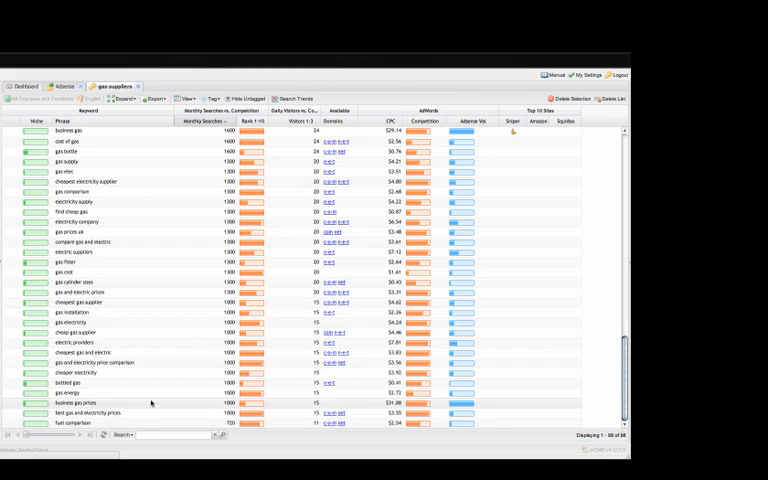
{"action": "left_click", "coordinate": [210, 110]}
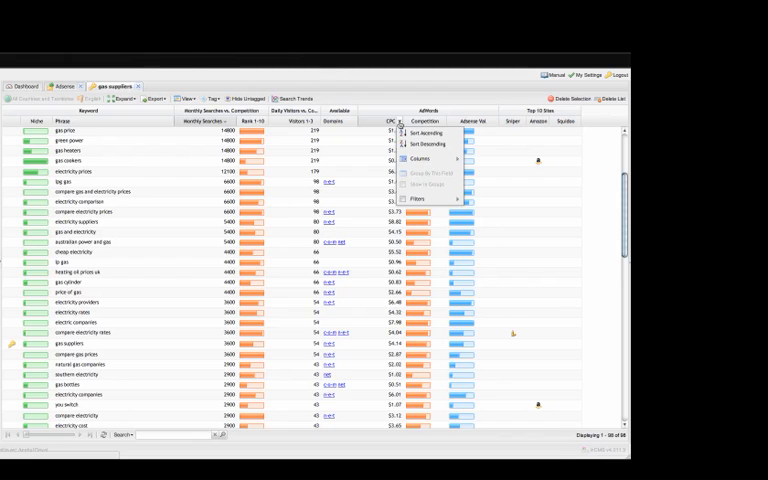
- Apply a Competition column filter to the gas suppliers keyword results
{"action": "left_click", "coordinate": [420, 198]}
{"action": "type", "text": "1"}
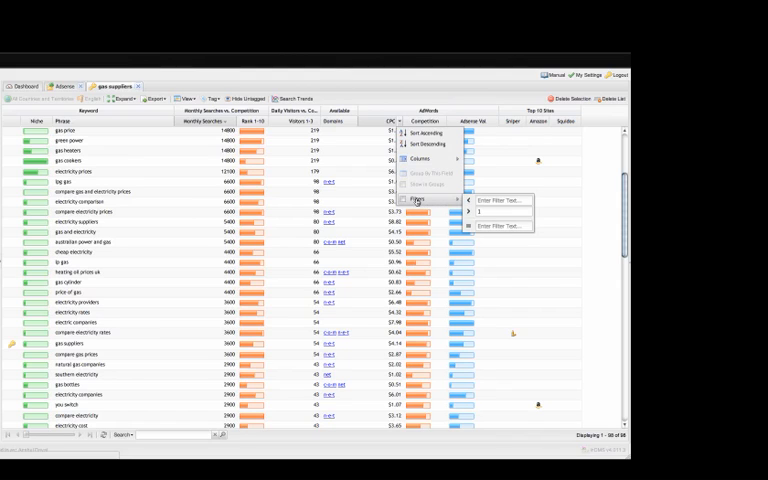
{"action": "left_click", "coordinate": [524, 208]}
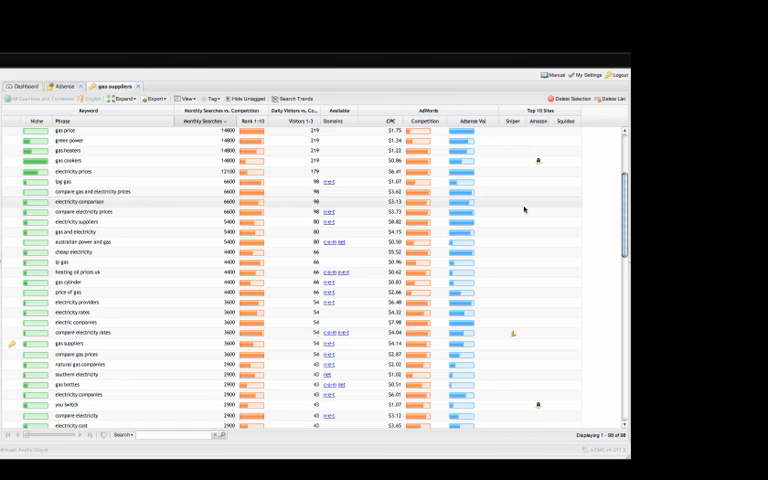
{"action": "scroll", "scroll_direction": "down", "scroll_amount": 3}
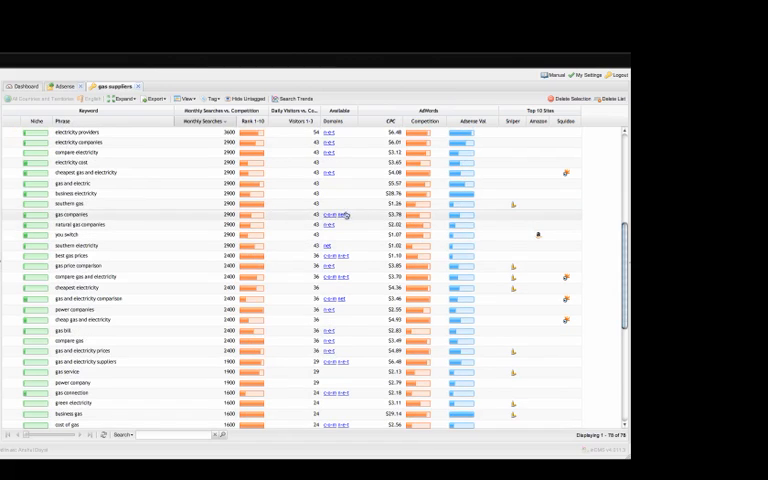
{"action": "scroll", "scroll_direction": "down", "scroll_amount": 3}
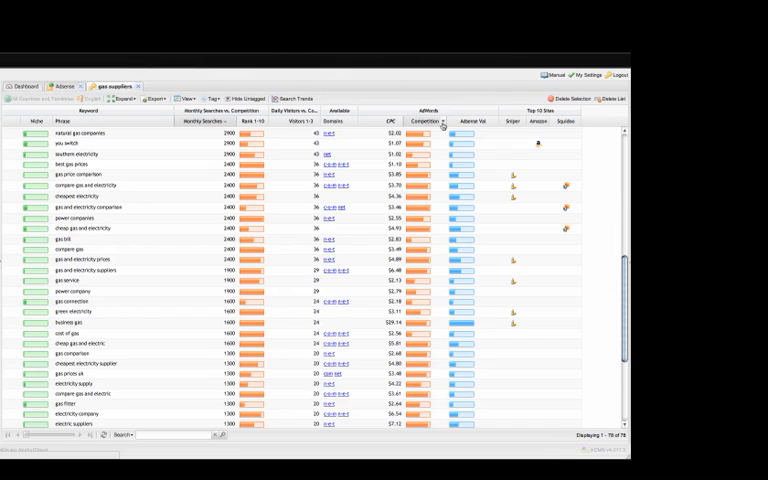
{"action": "left_click", "coordinate": [446, 120]}
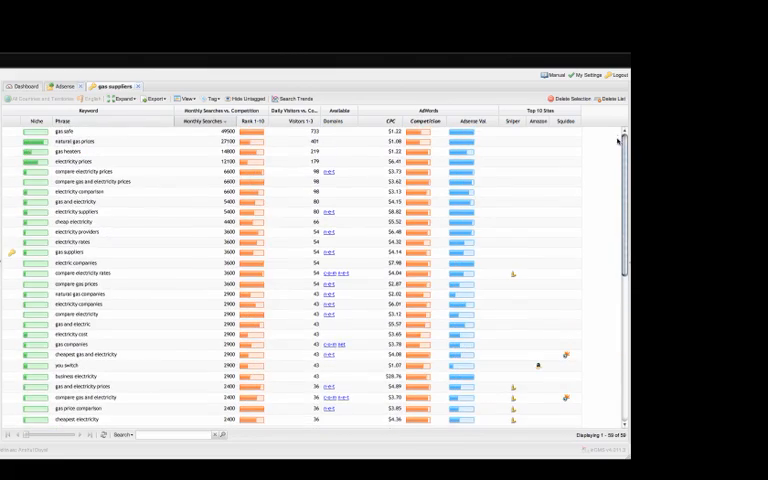
{"action": "scroll", "scroll_direction": "down", "scroll_amount": 3}
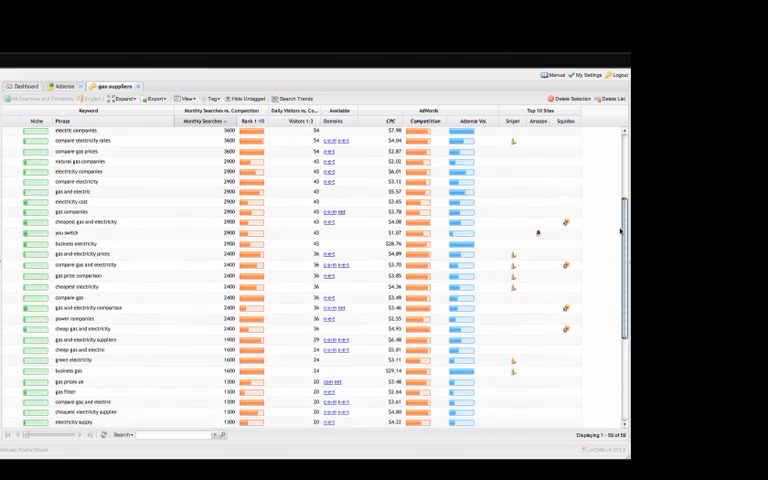
{"action": "scroll", "scroll_direction": "down", "scroll_amount": 3}
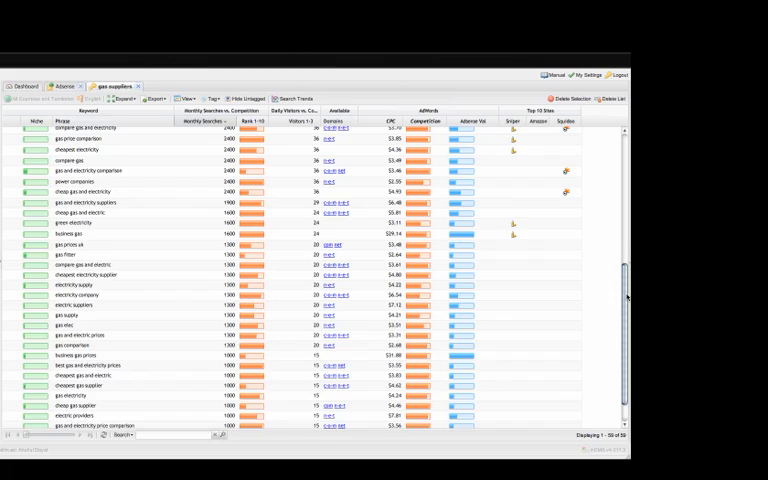
{"action": "scroll", "scroll_direction": "down", "scroll_amount": 3}
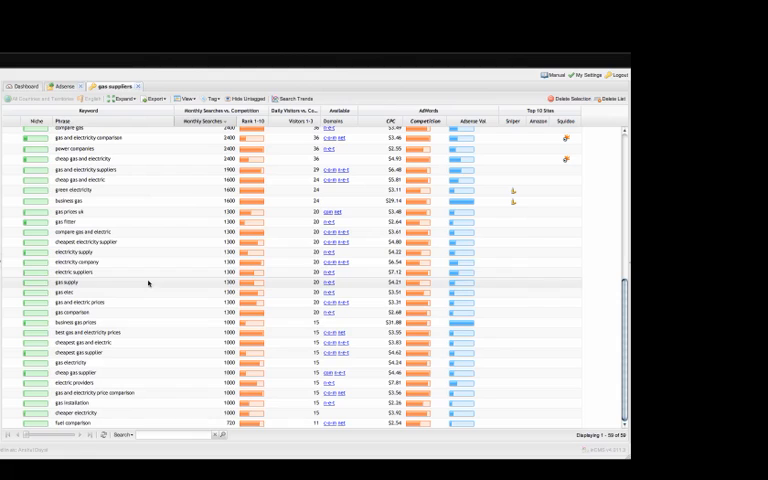
{"action": "mouse_move", "coordinate": [118, 268]}
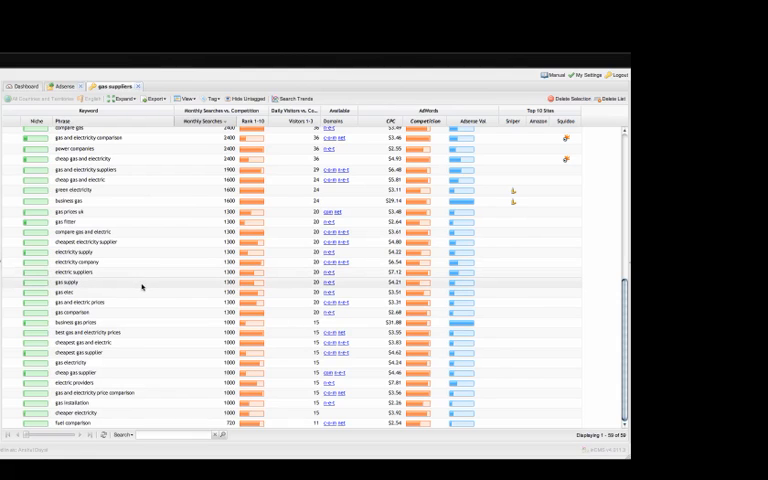
{"action": "mouse_move", "coordinate": [156, 280]}
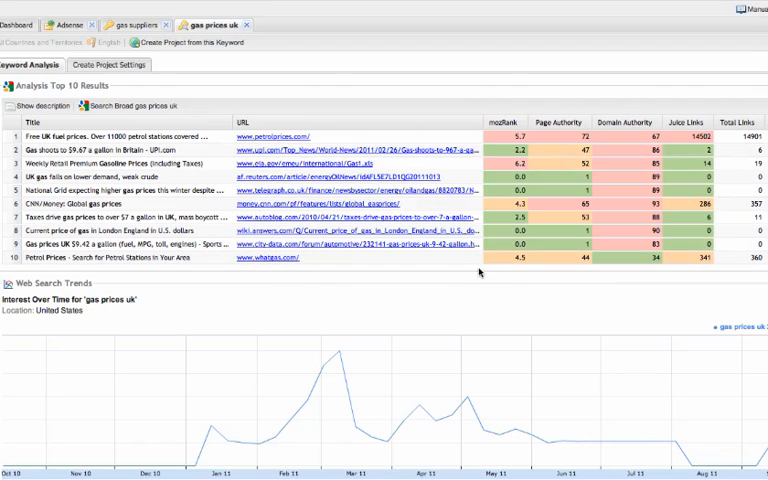
{"action": "mouse_move", "coordinate": [572, 304]}
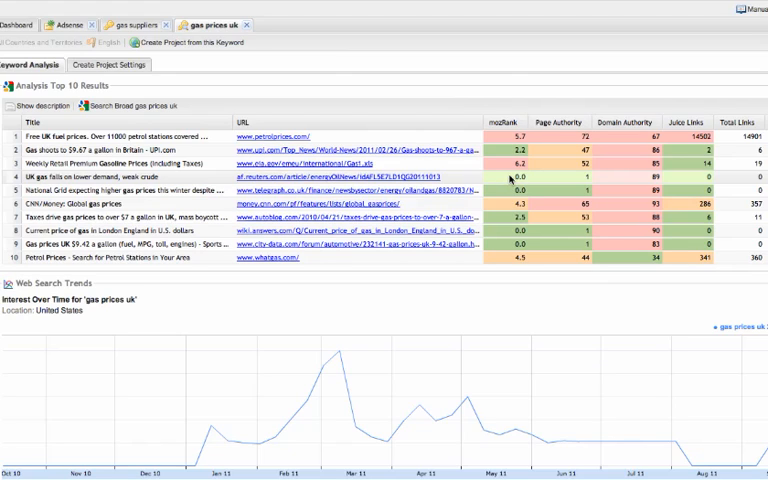
{"action": "mouse_move", "coordinate": [510, 180]}
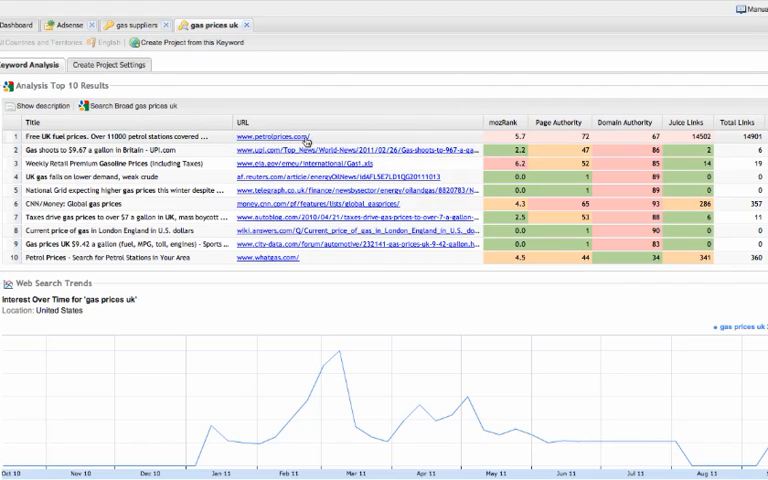
{"action": "mouse_move", "coordinate": [310, 140]}
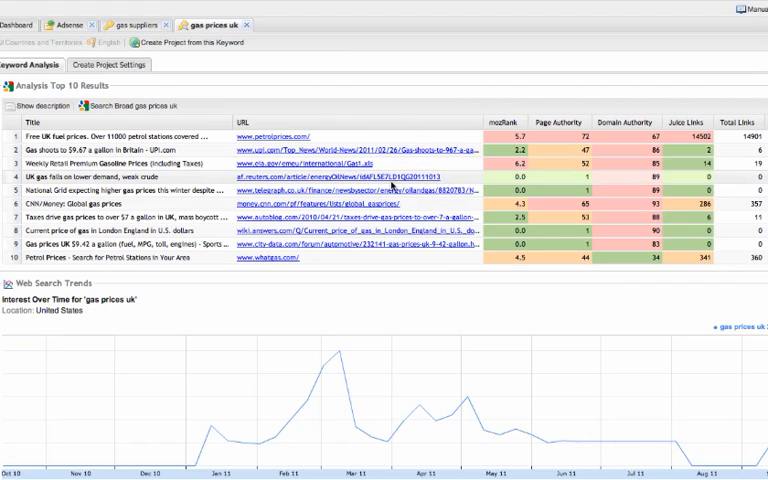
{"action": "mouse_move", "coordinate": [392, 186]}
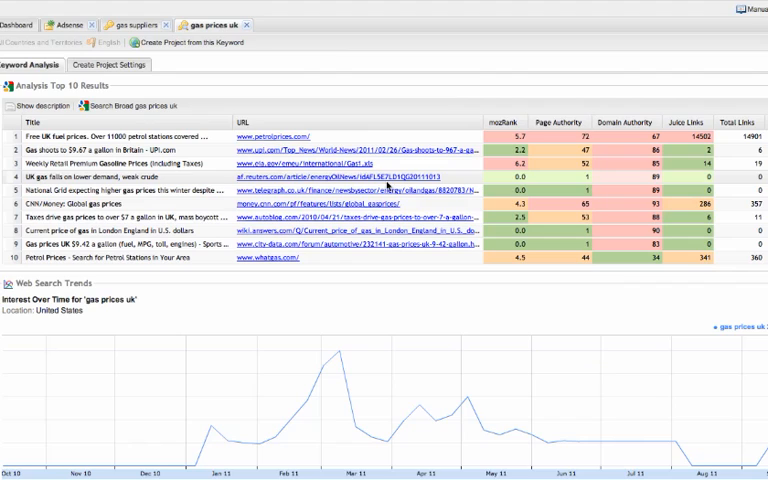
{"action": "mouse_move", "coordinate": [384, 188]}
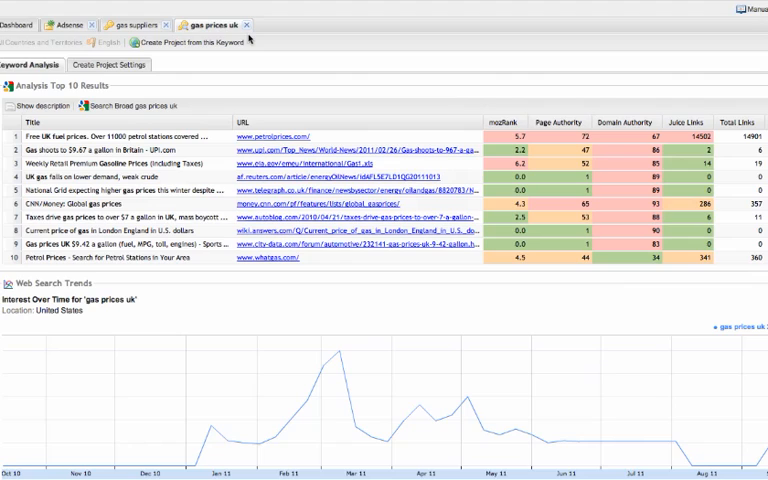
{"action": "mouse_move", "coordinate": [276, 56]}
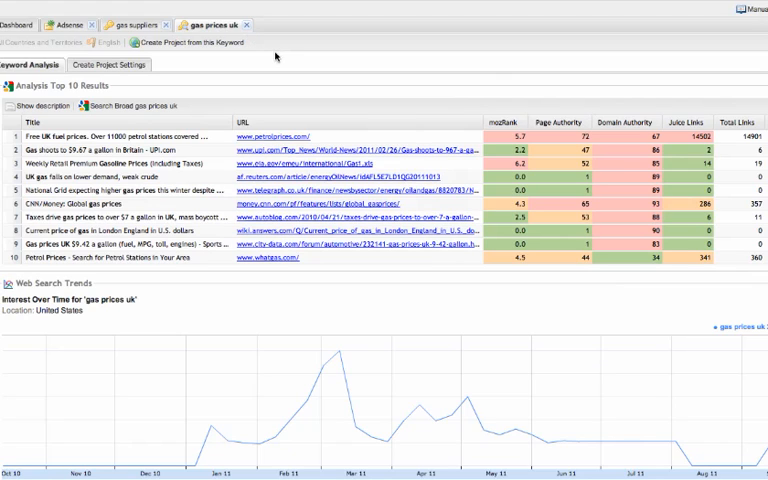